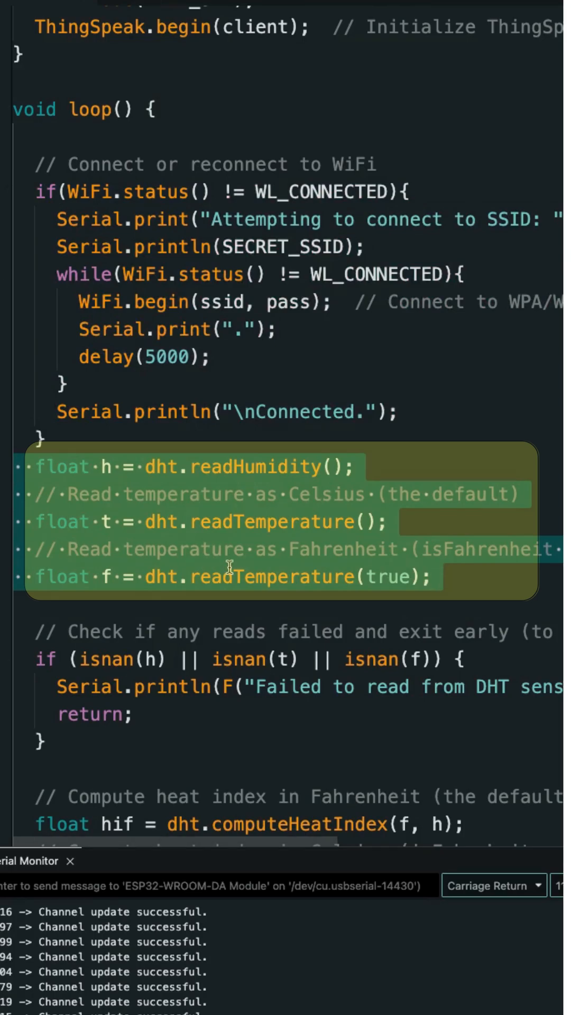
scroll("down", 3)
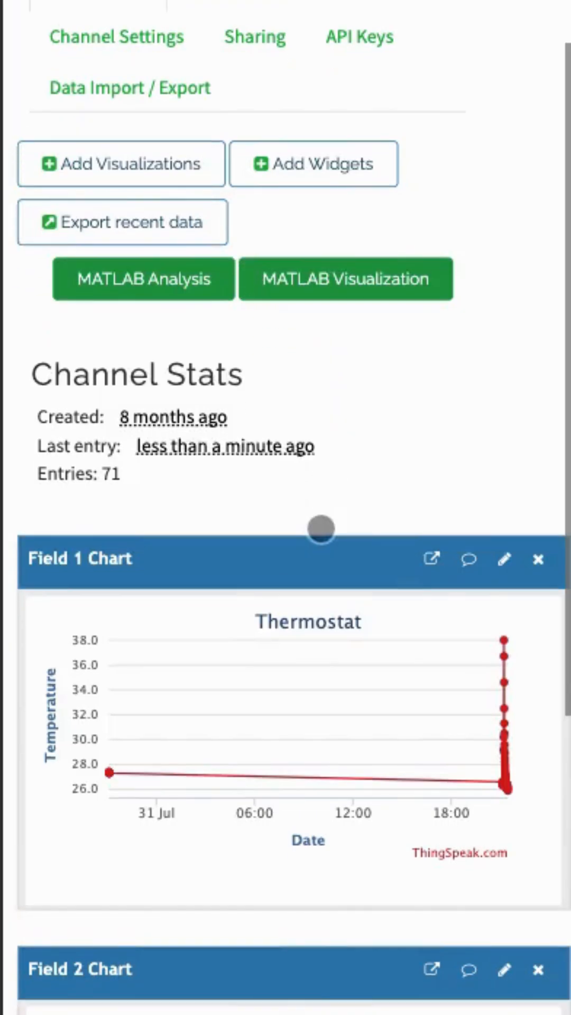
scroll("down", 3)
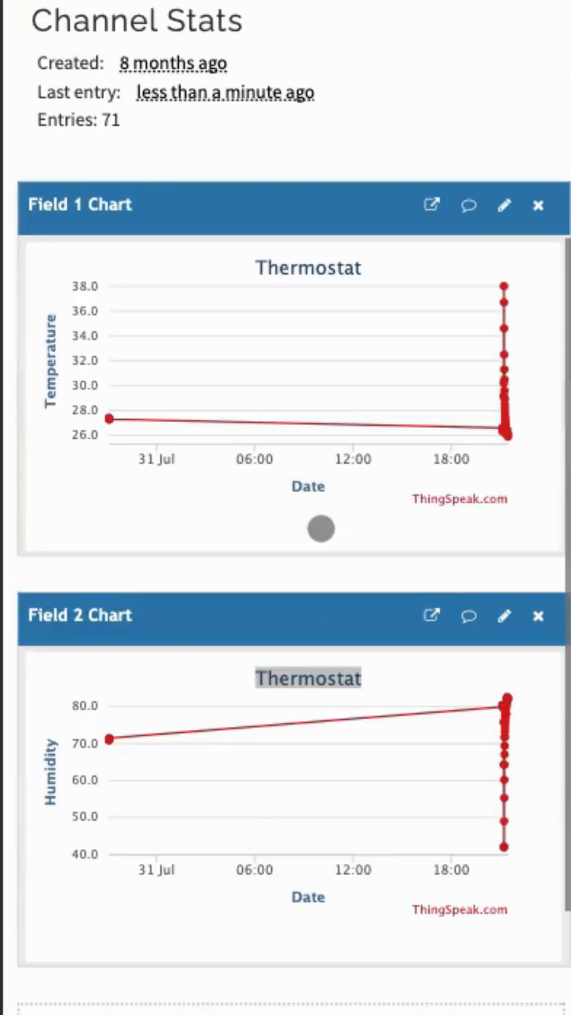